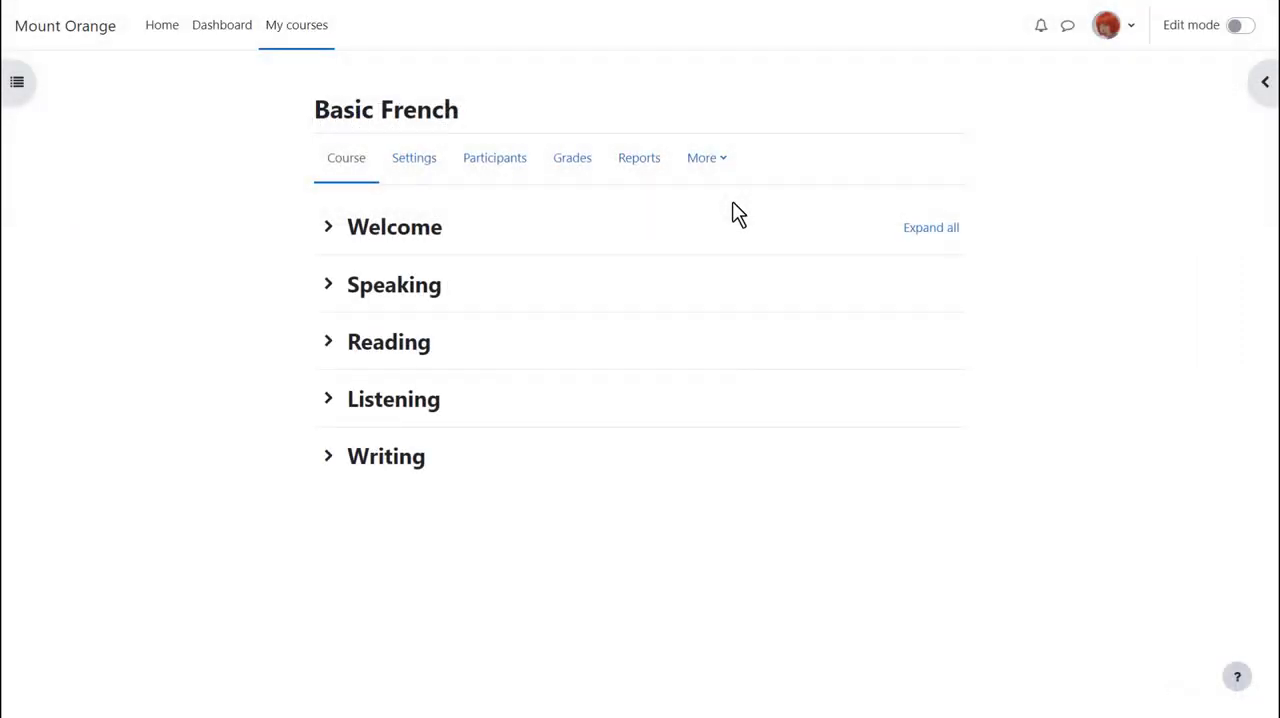
# Reach the Course reuse page for Basic French via the More menu.
pyautogui.click(706, 156)
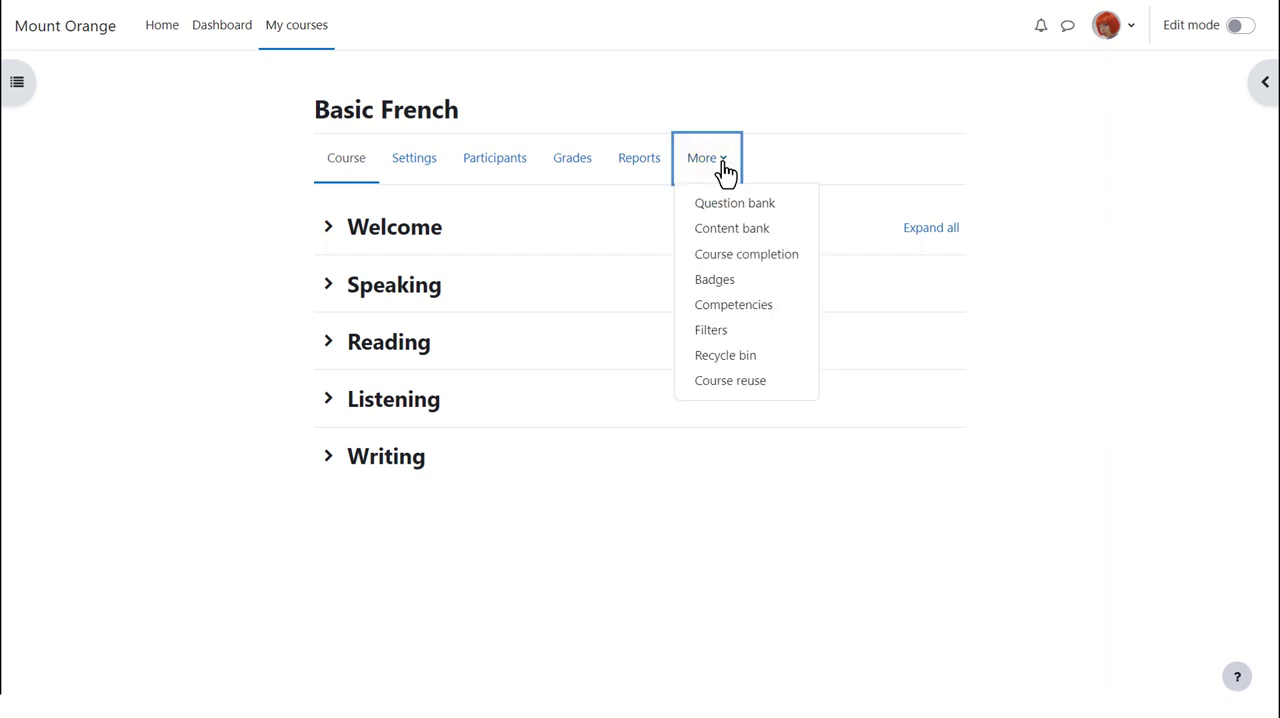
pyautogui.moveTo(730, 380)
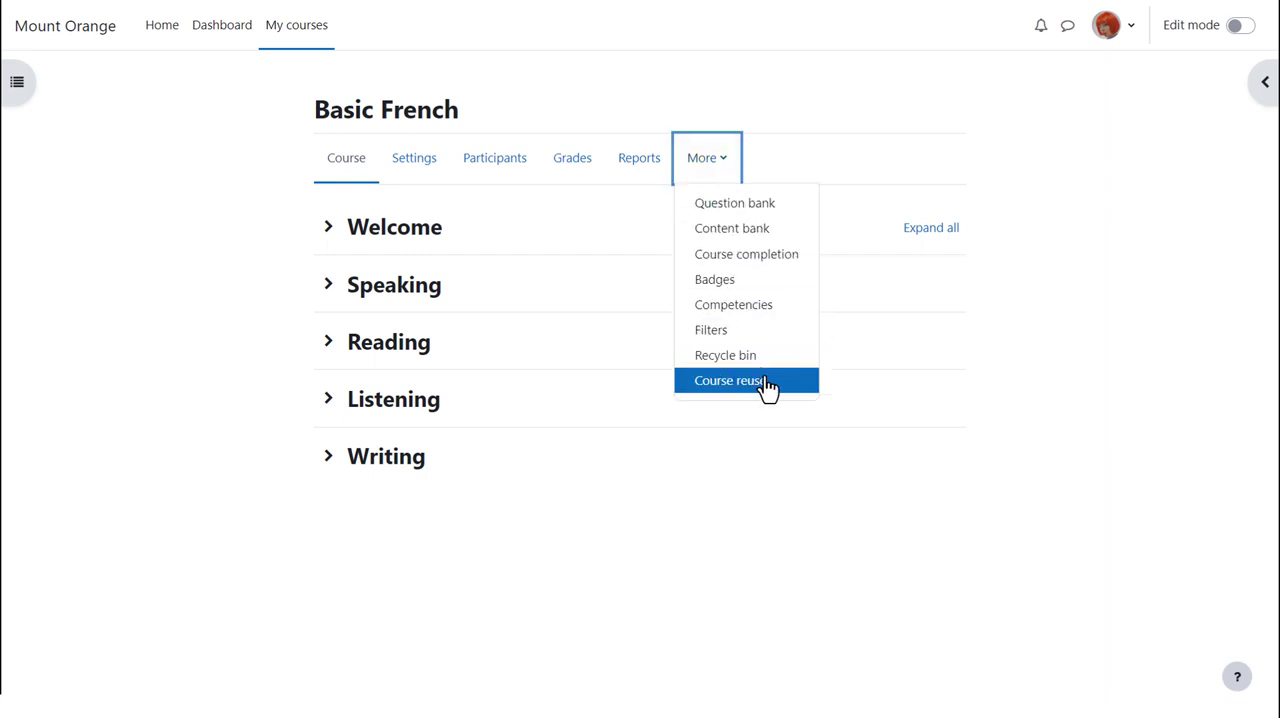
pyautogui.click(730, 380)
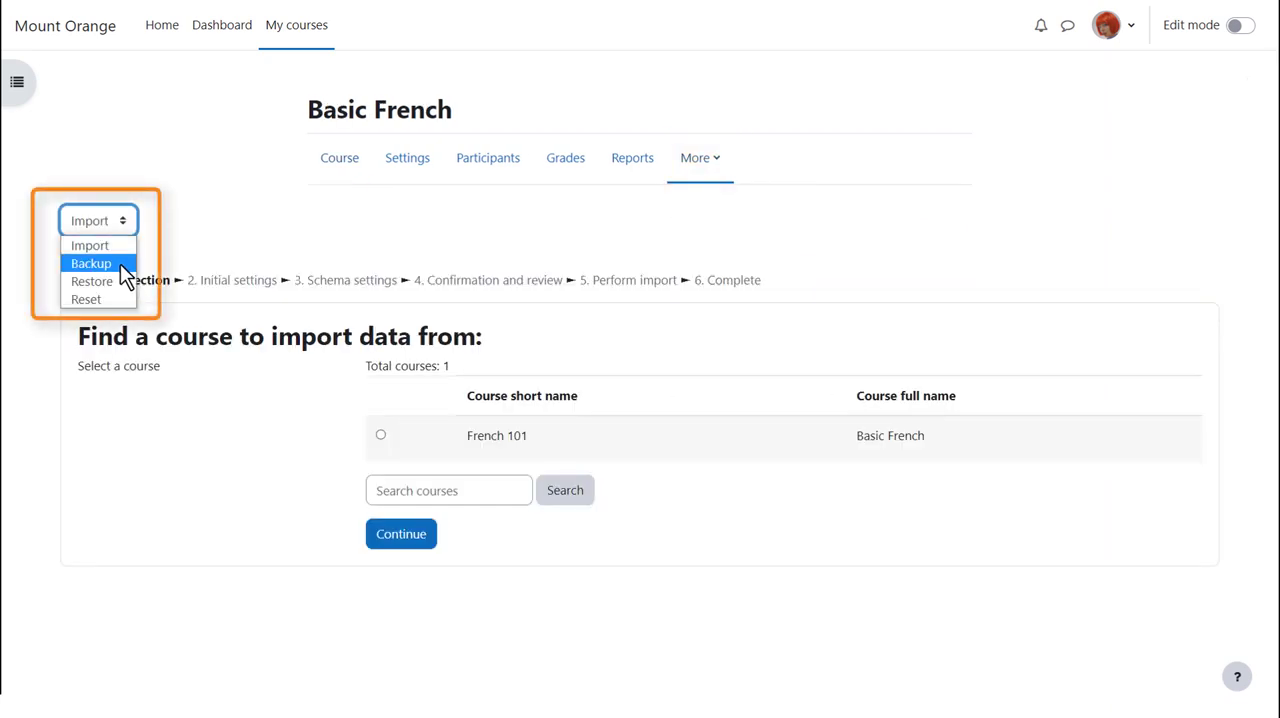
# Switch from Import to Backup and keep the default initial settings for included data.
pyautogui.click(92, 264)
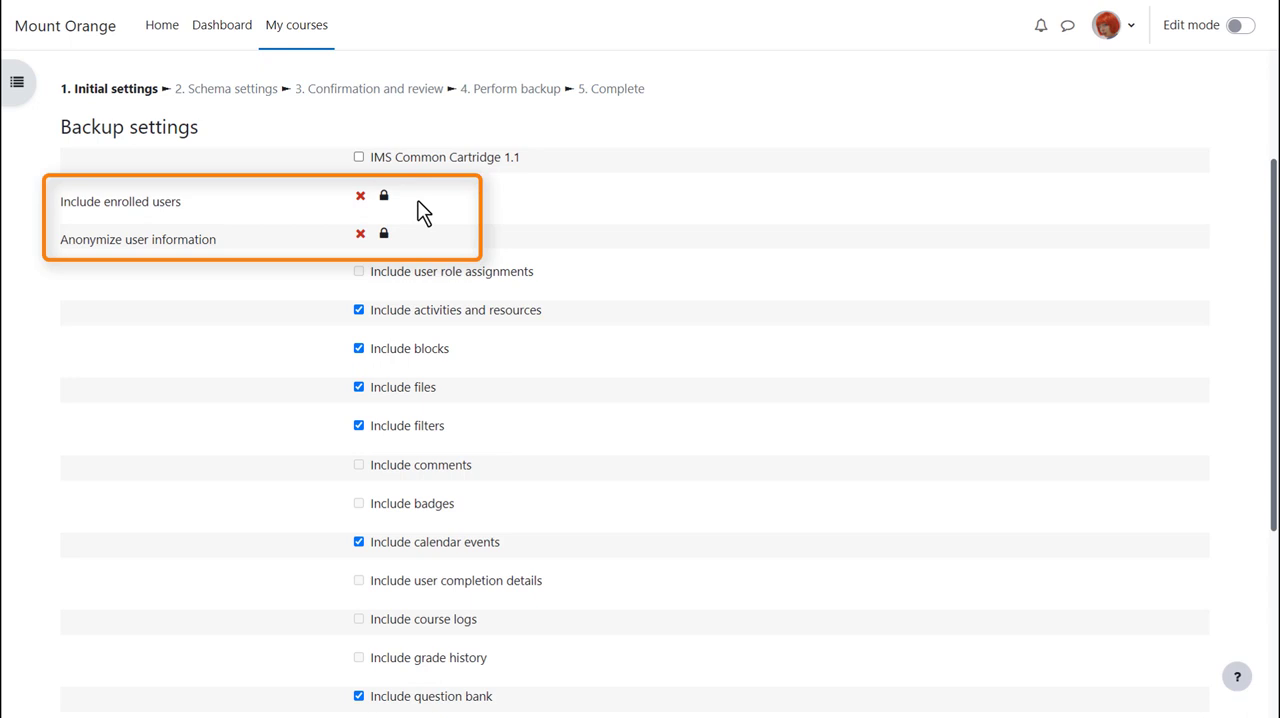
pyautogui.moveTo(416, 248)
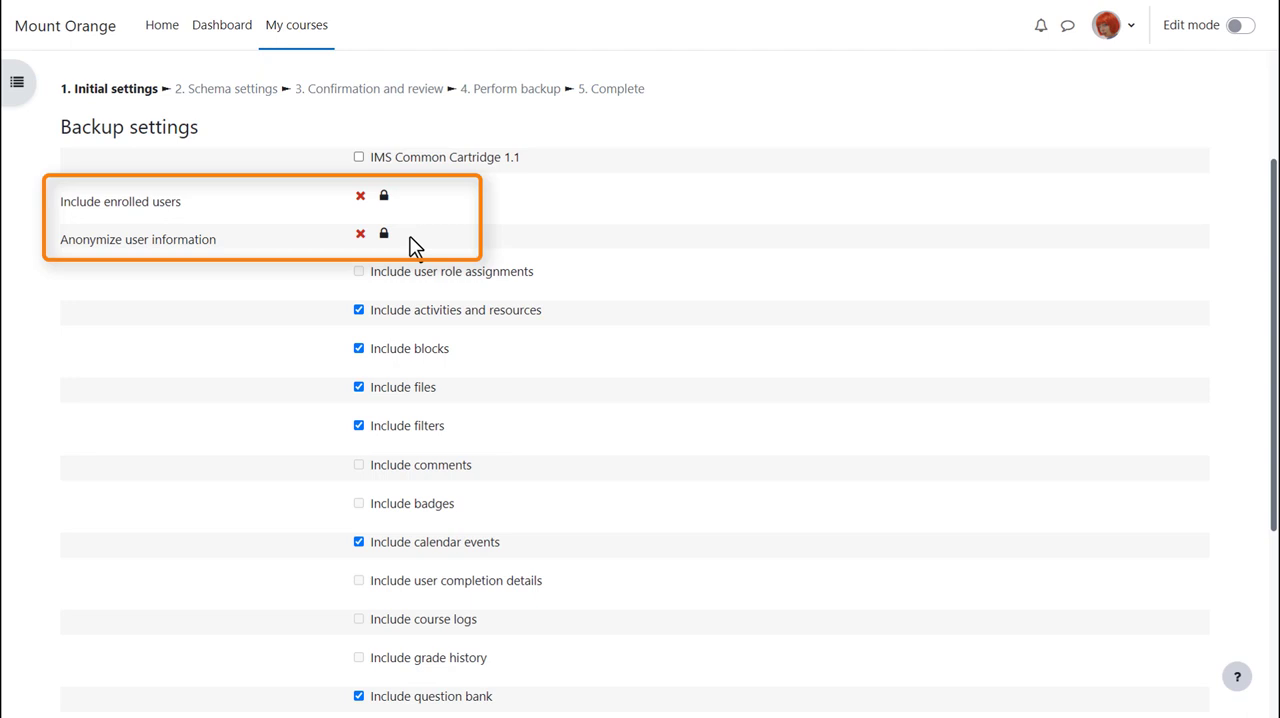
pyautogui.moveTo(544, 280)
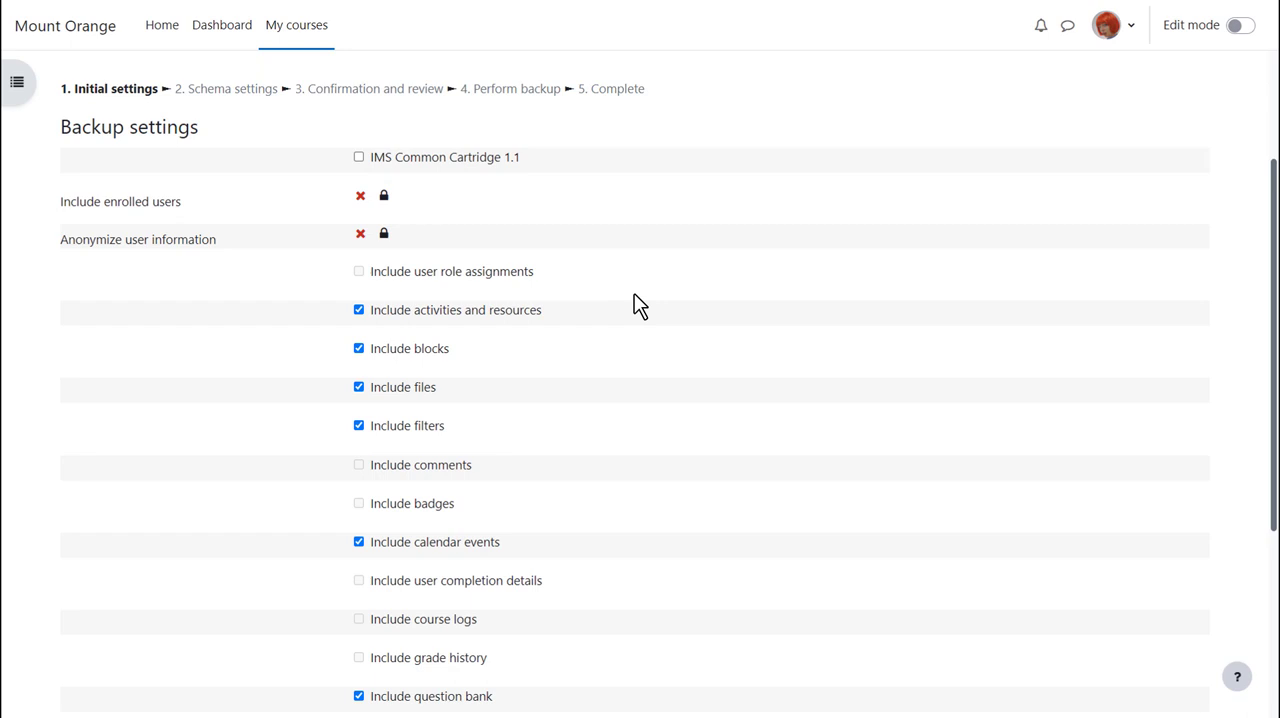
pyautogui.scroll(-3)
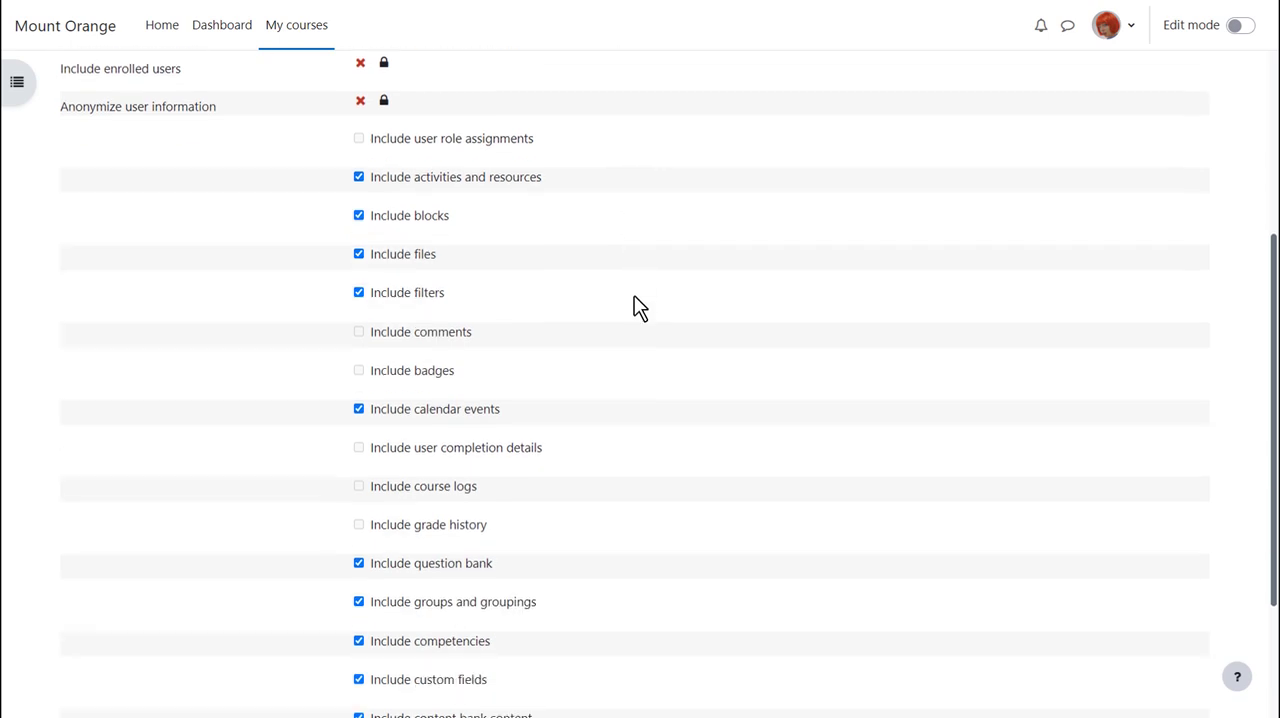
pyautogui.scroll(-3)
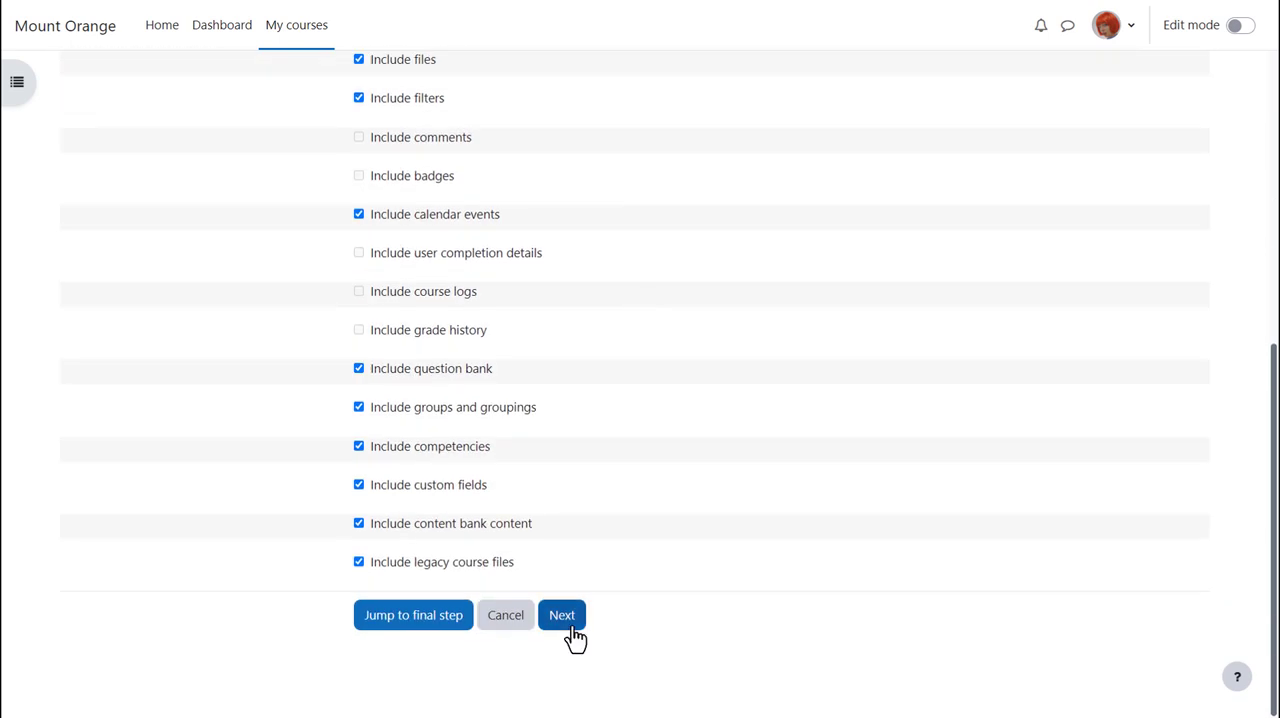
# On the schema step, untick the Situation 1 activity under Speaking, keeping everything else.
pyautogui.click(560, 614)
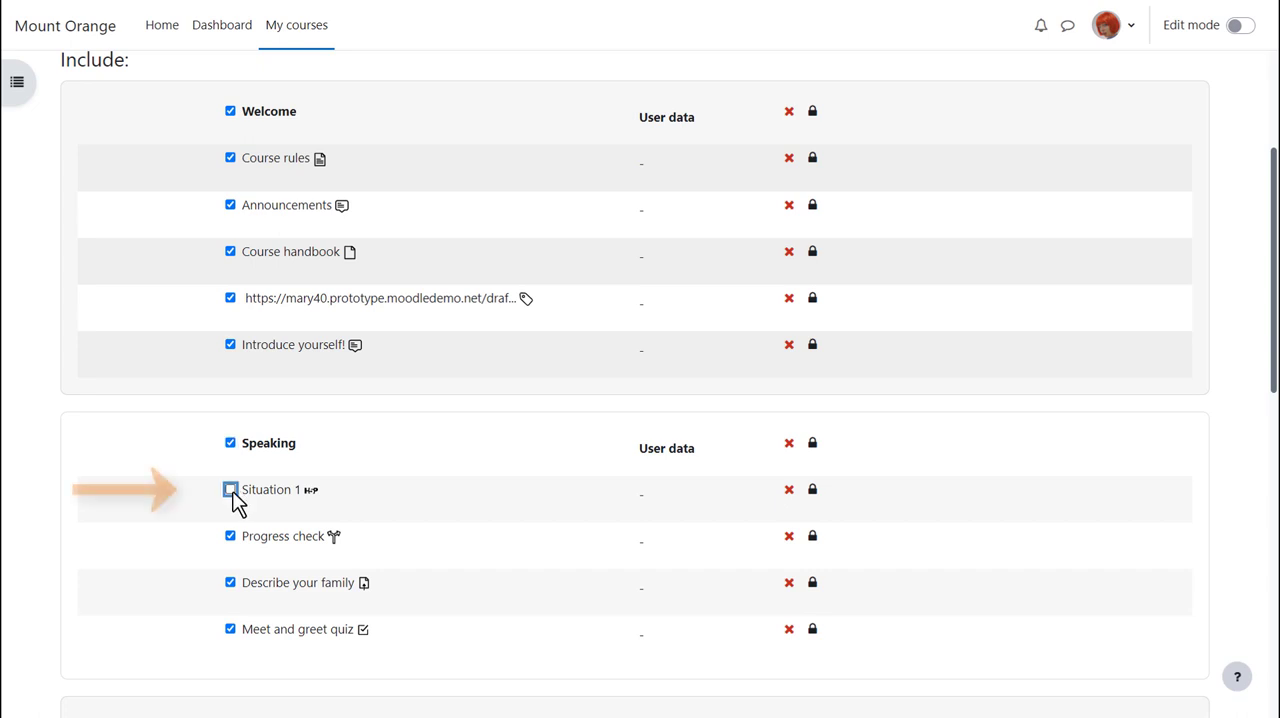
pyautogui.click(230, 490)
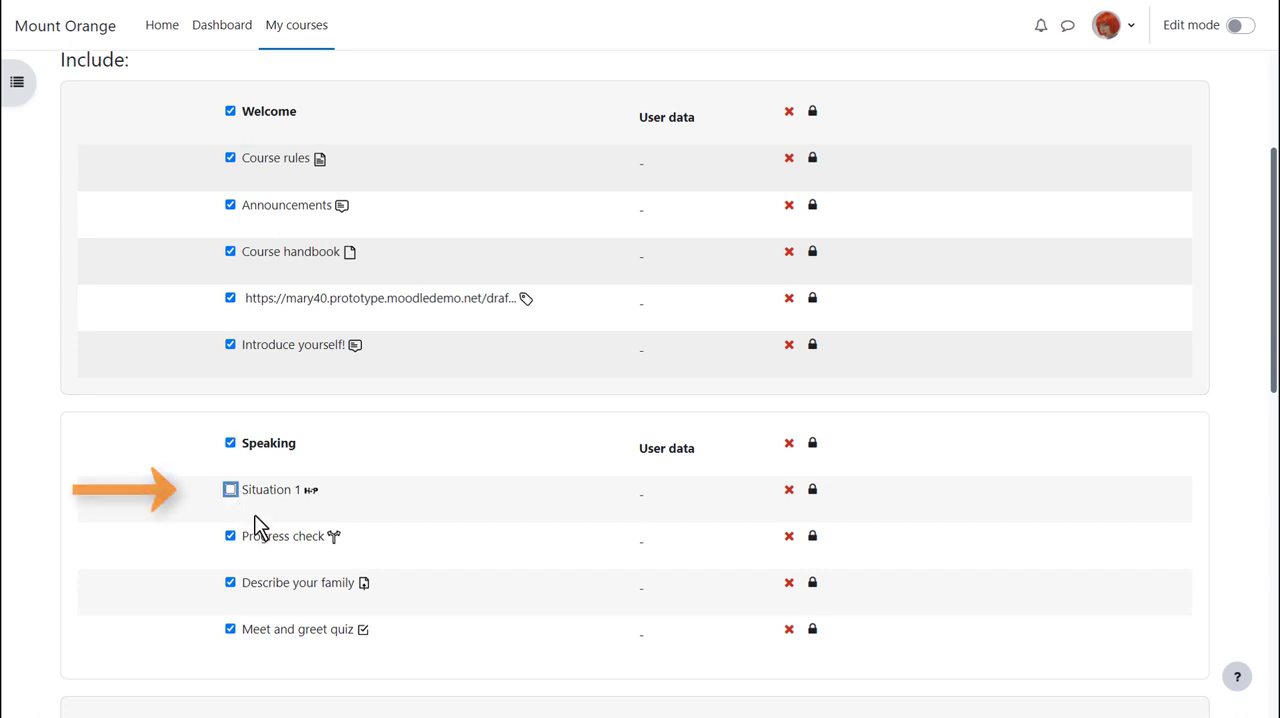
pyautogui.scroll(-3)
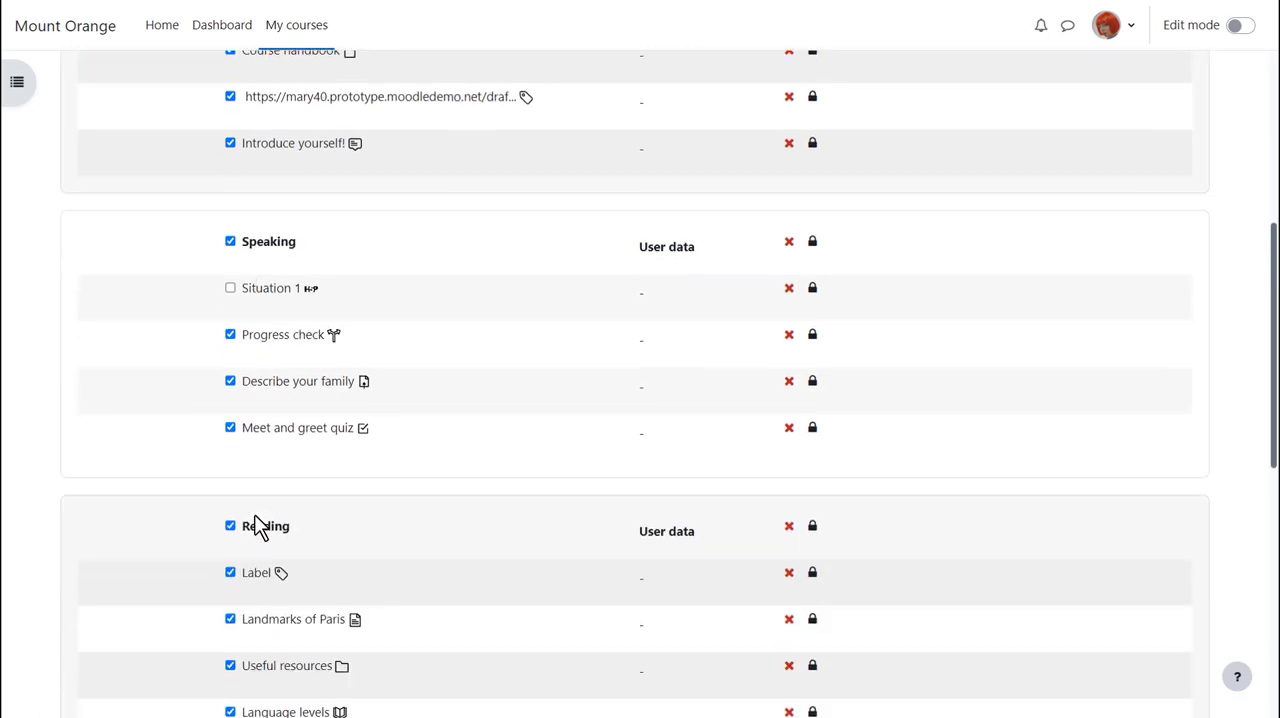
pyautogui.scroll(-3)
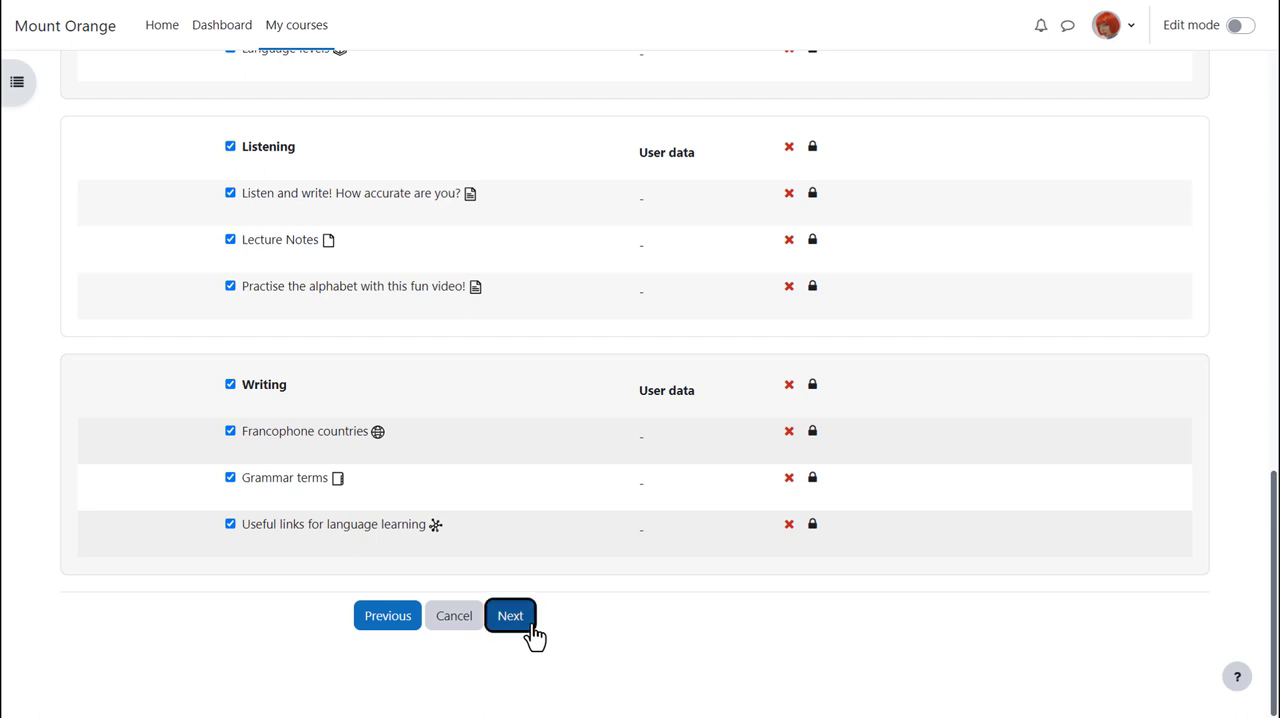
# On the review step, prefix the backup filename with 'Sam Green'.
pyautogui.click(510, 616)
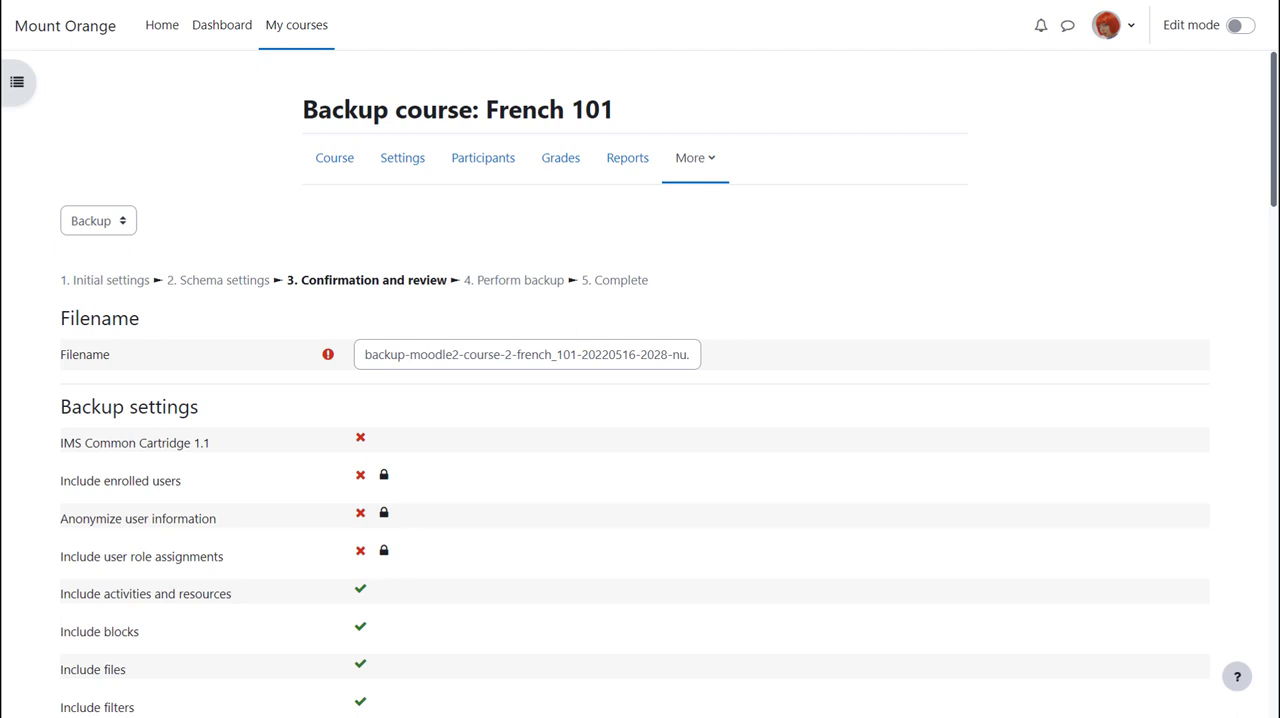
pyautogui.click(528, 354)
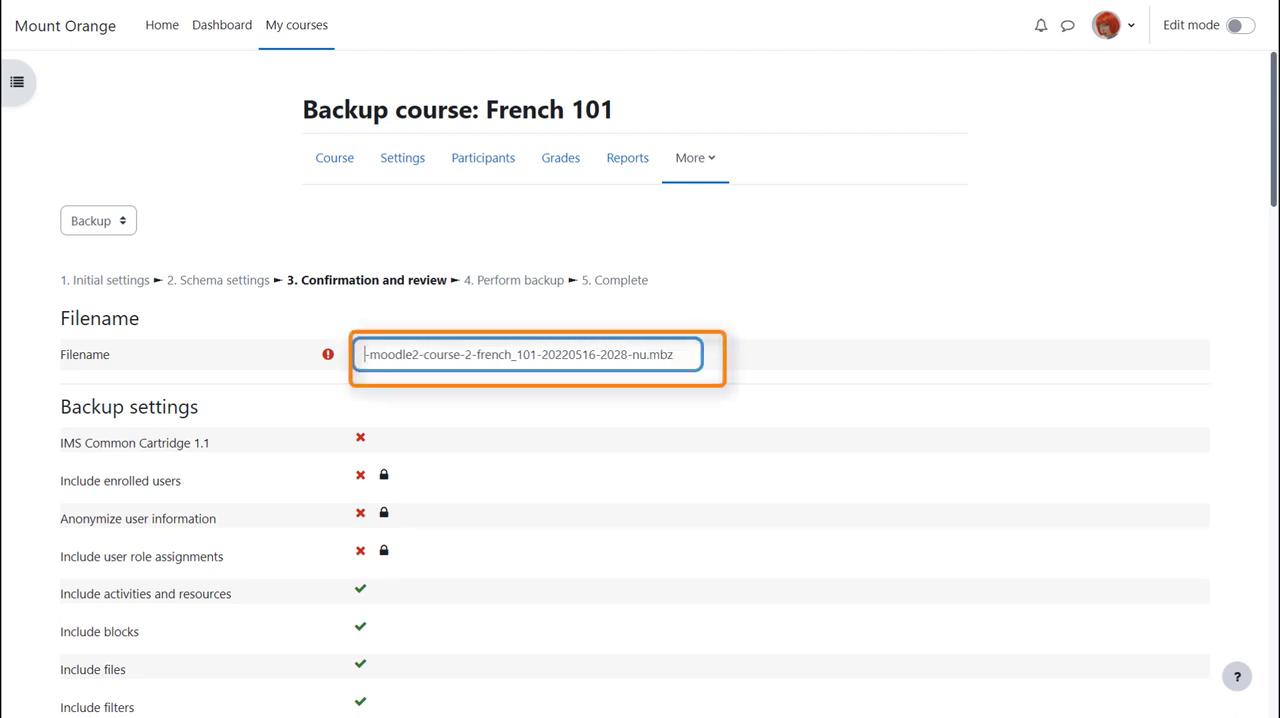
pyautogui.write('Sam Gr')
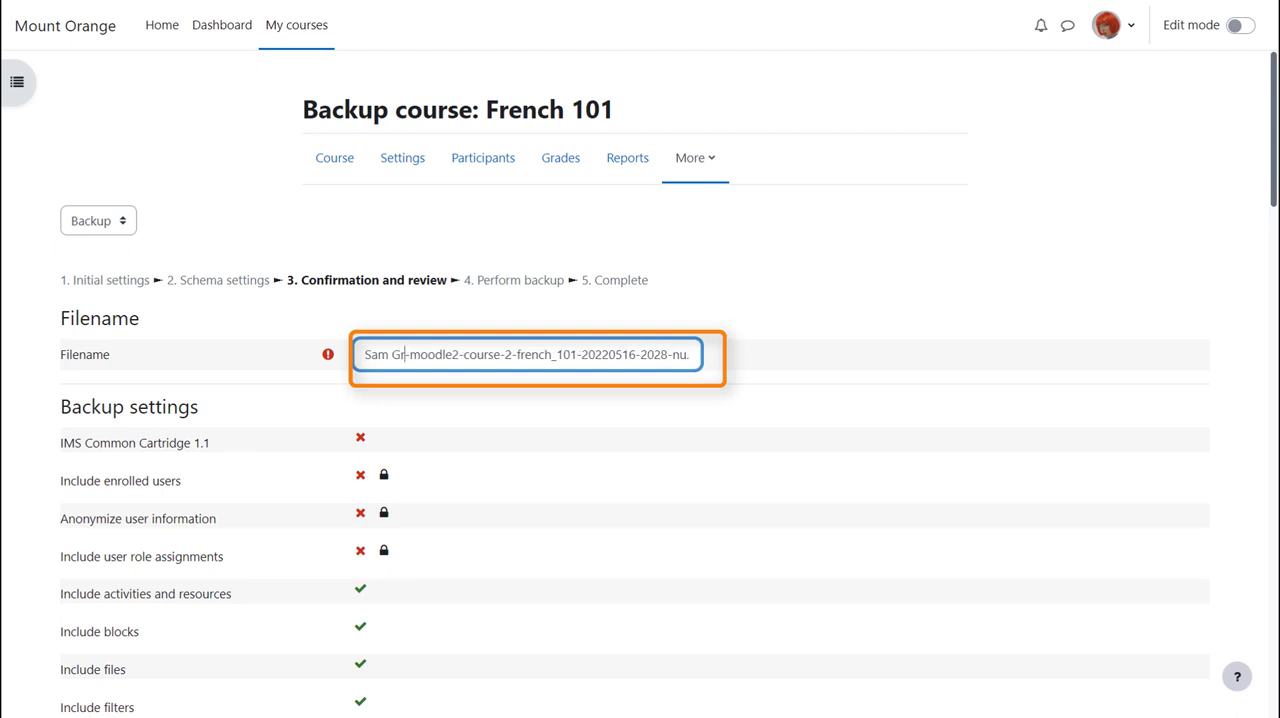
pyautogui.write('een')
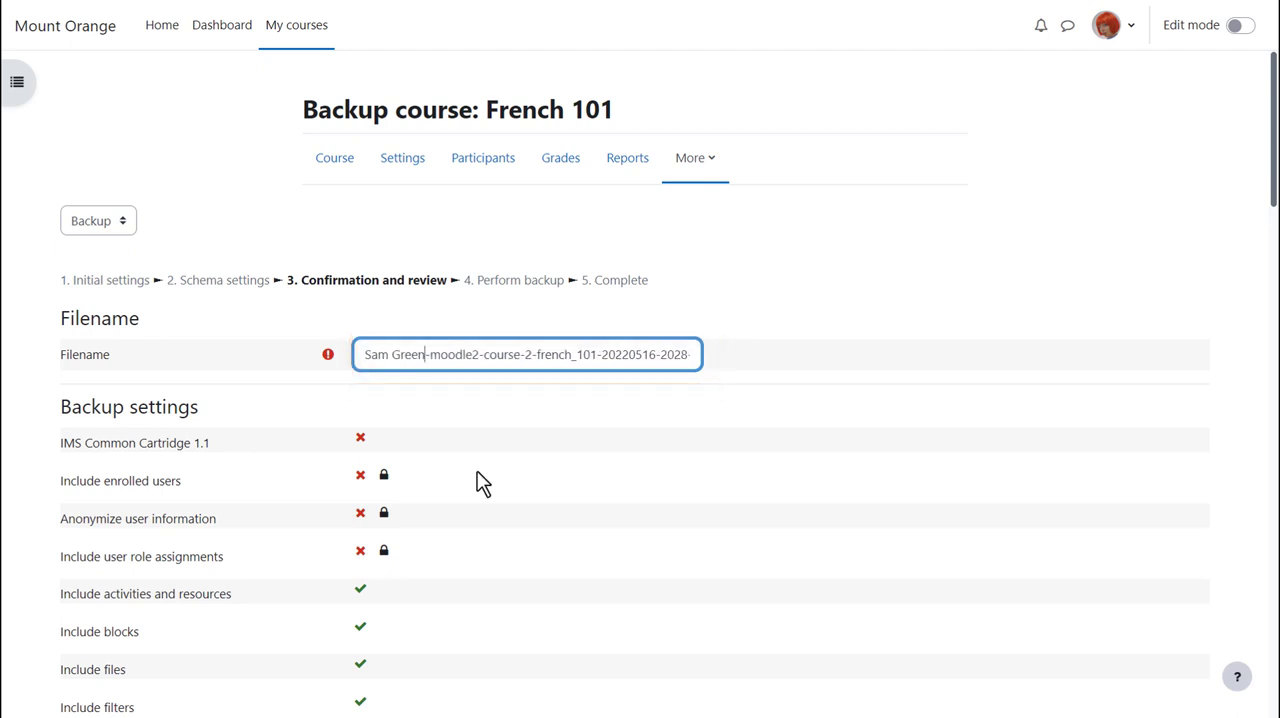
pyautogui.scroll(-3)
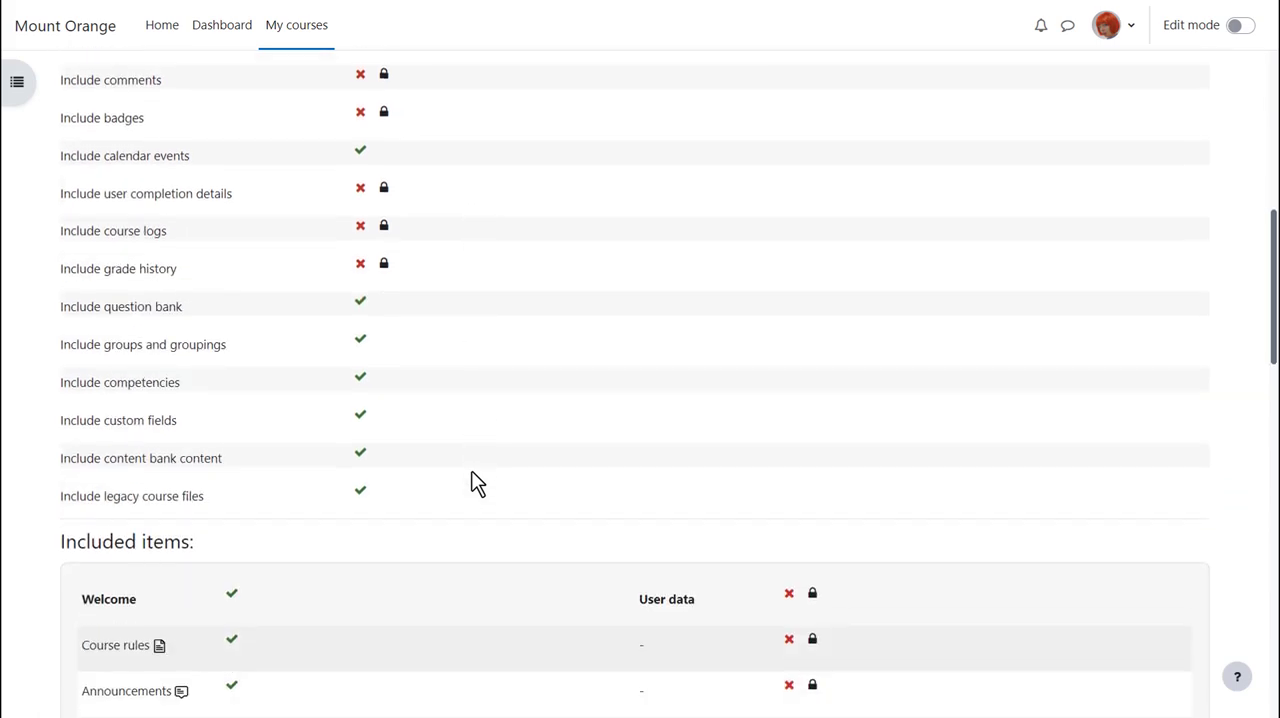
pyautogui.scroll(-3)
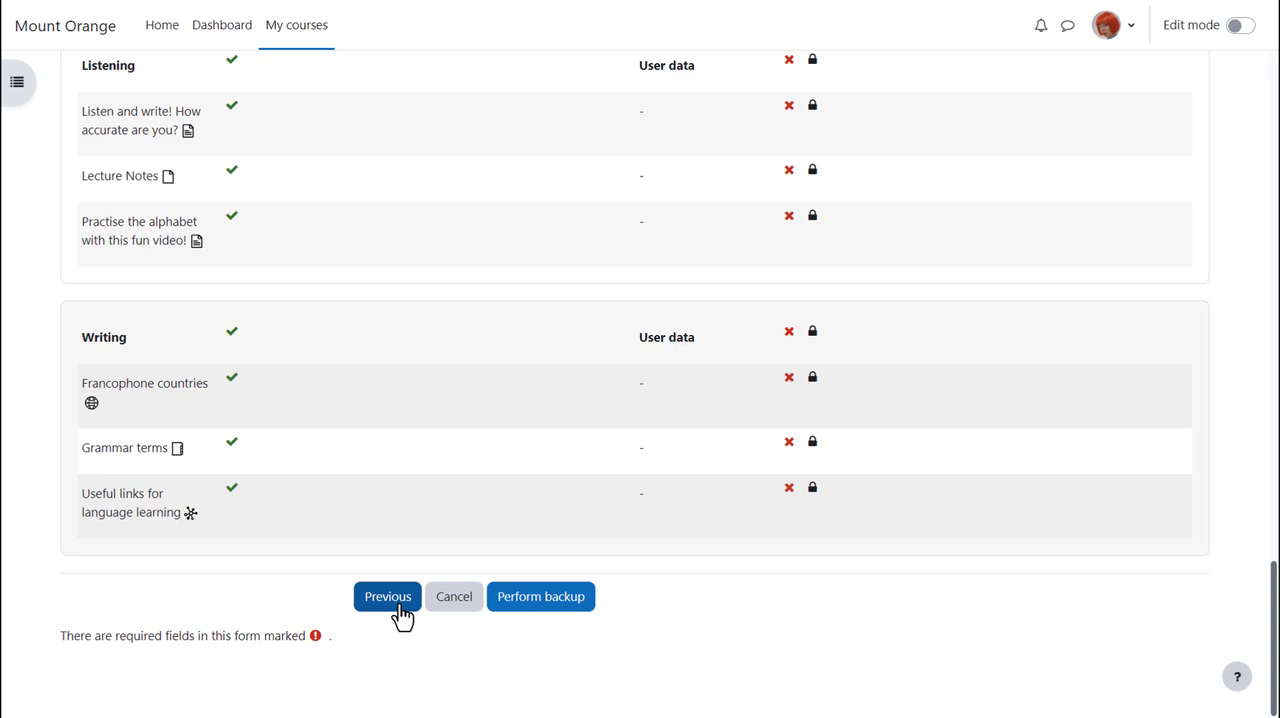
pyautogui.moveTo(504, 604)
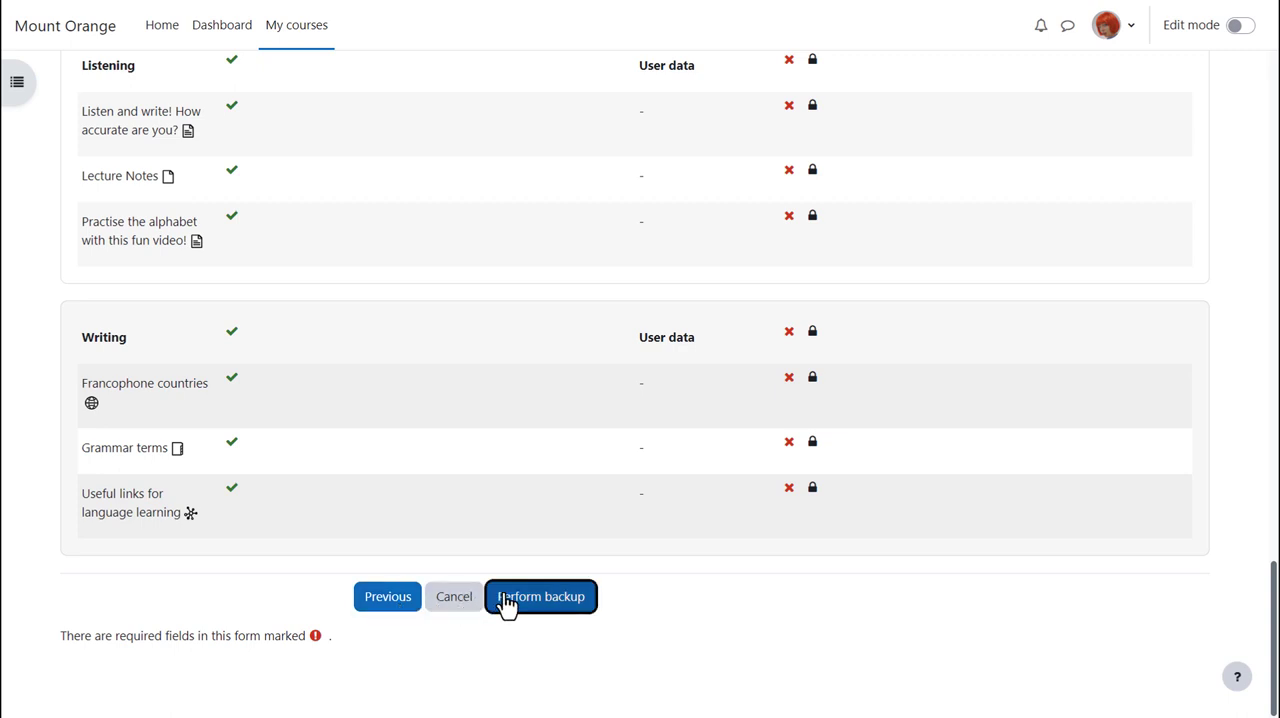
# Perform the backup, continue, and download the new .mbz file from the user private backup area.
pyautogui.click(540, 596)
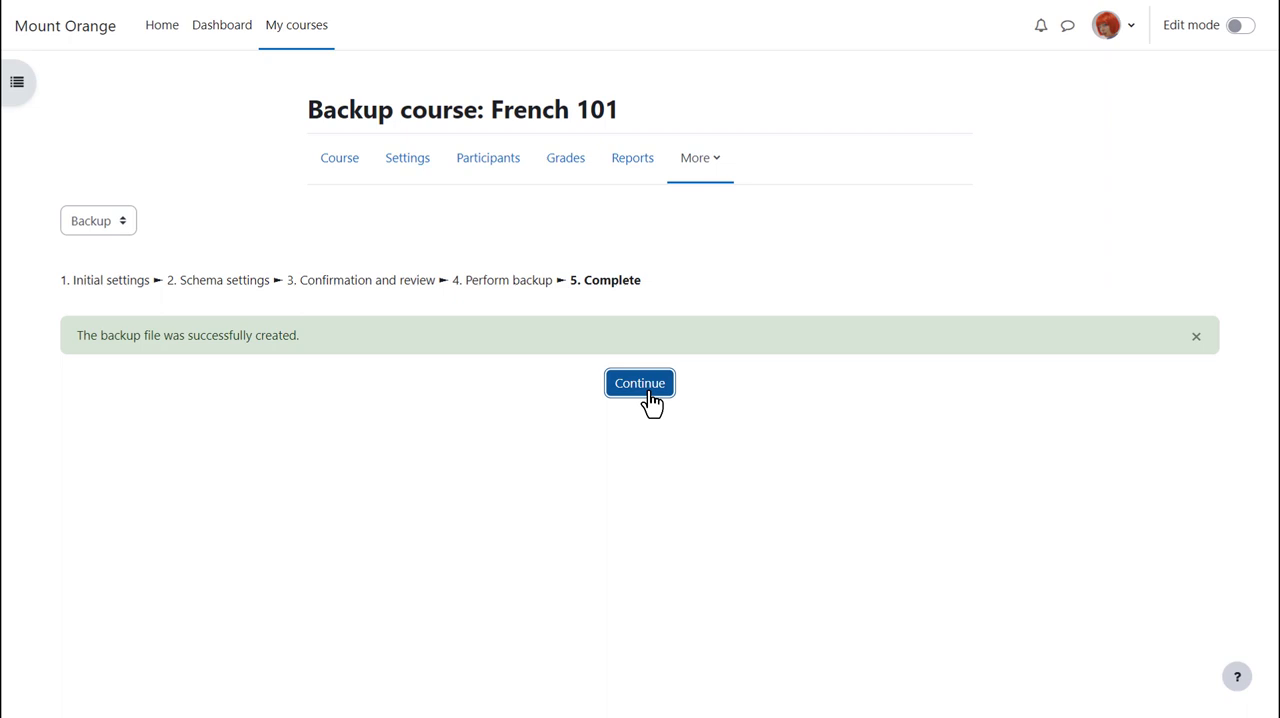
pyautogui.click(640, 384)
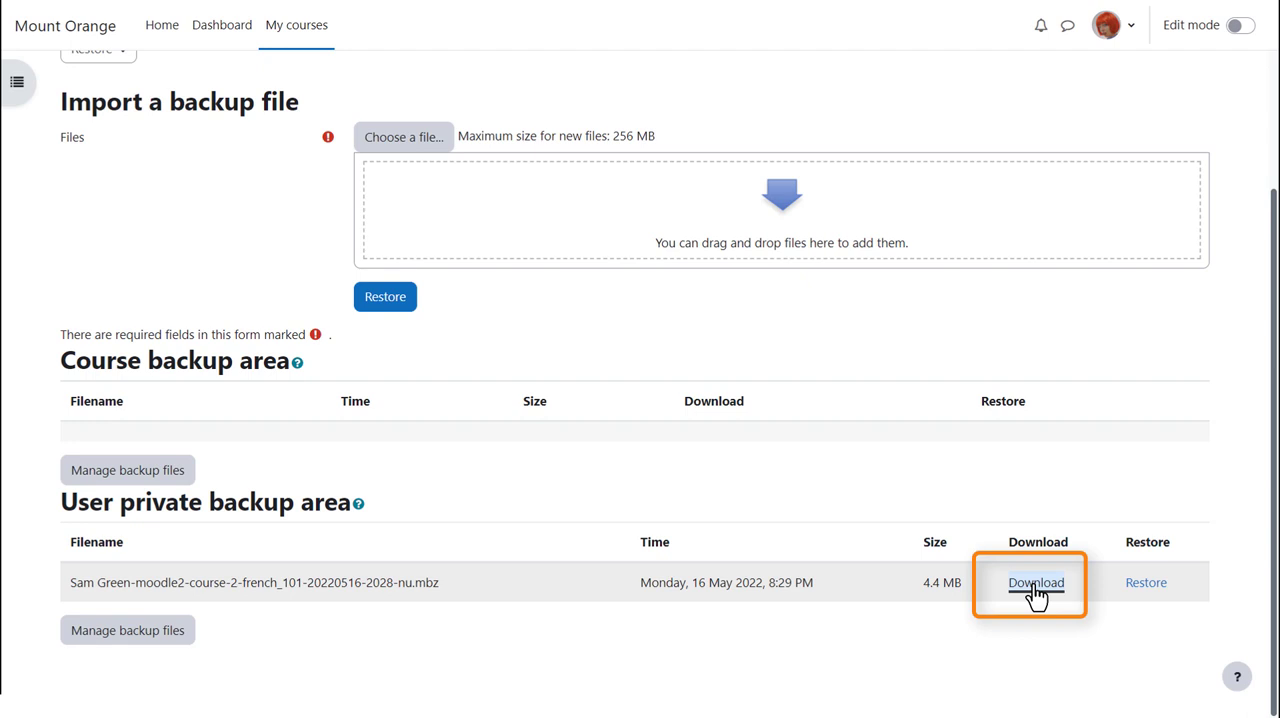
pyautogui.click(1036, 582)
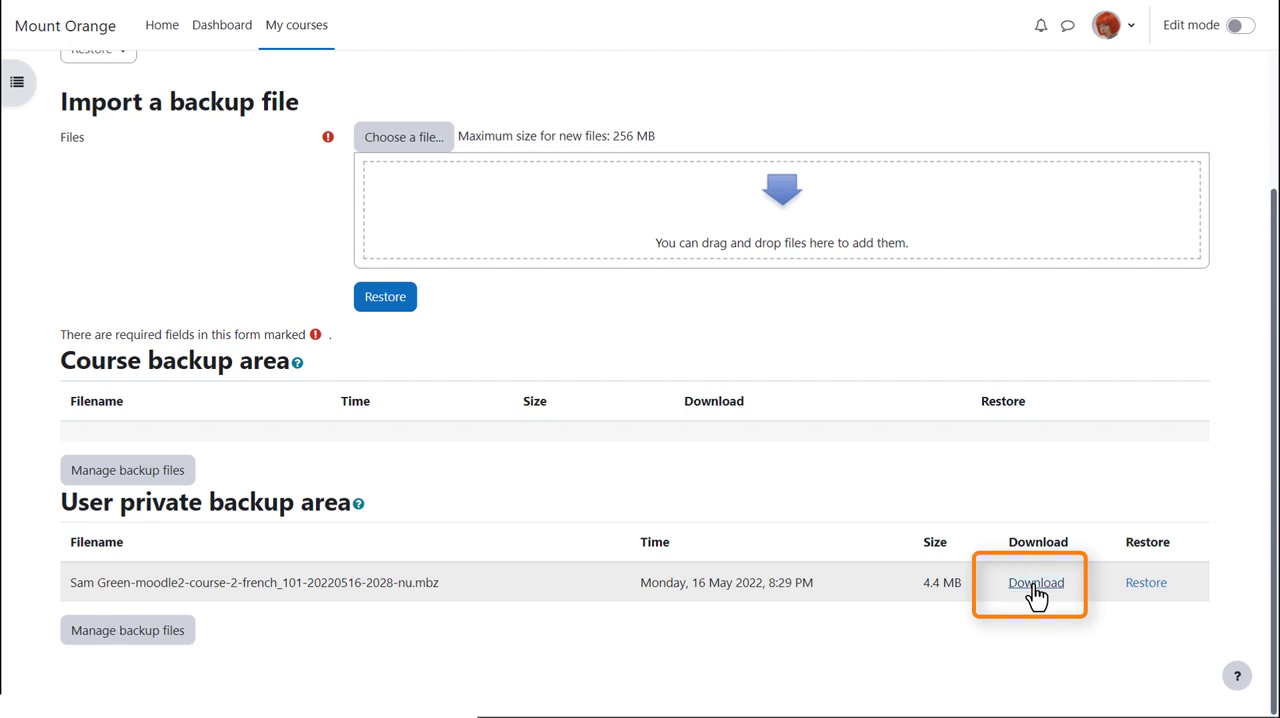
pyautogui.click(1036, 582)
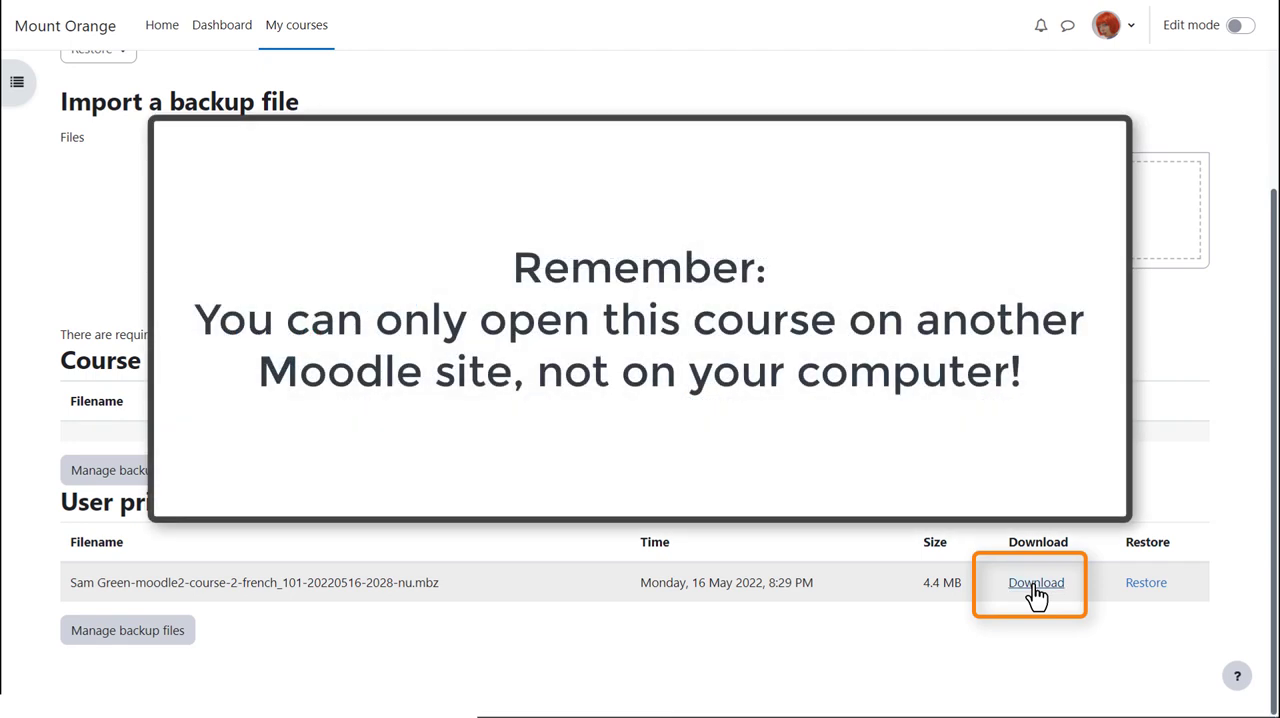